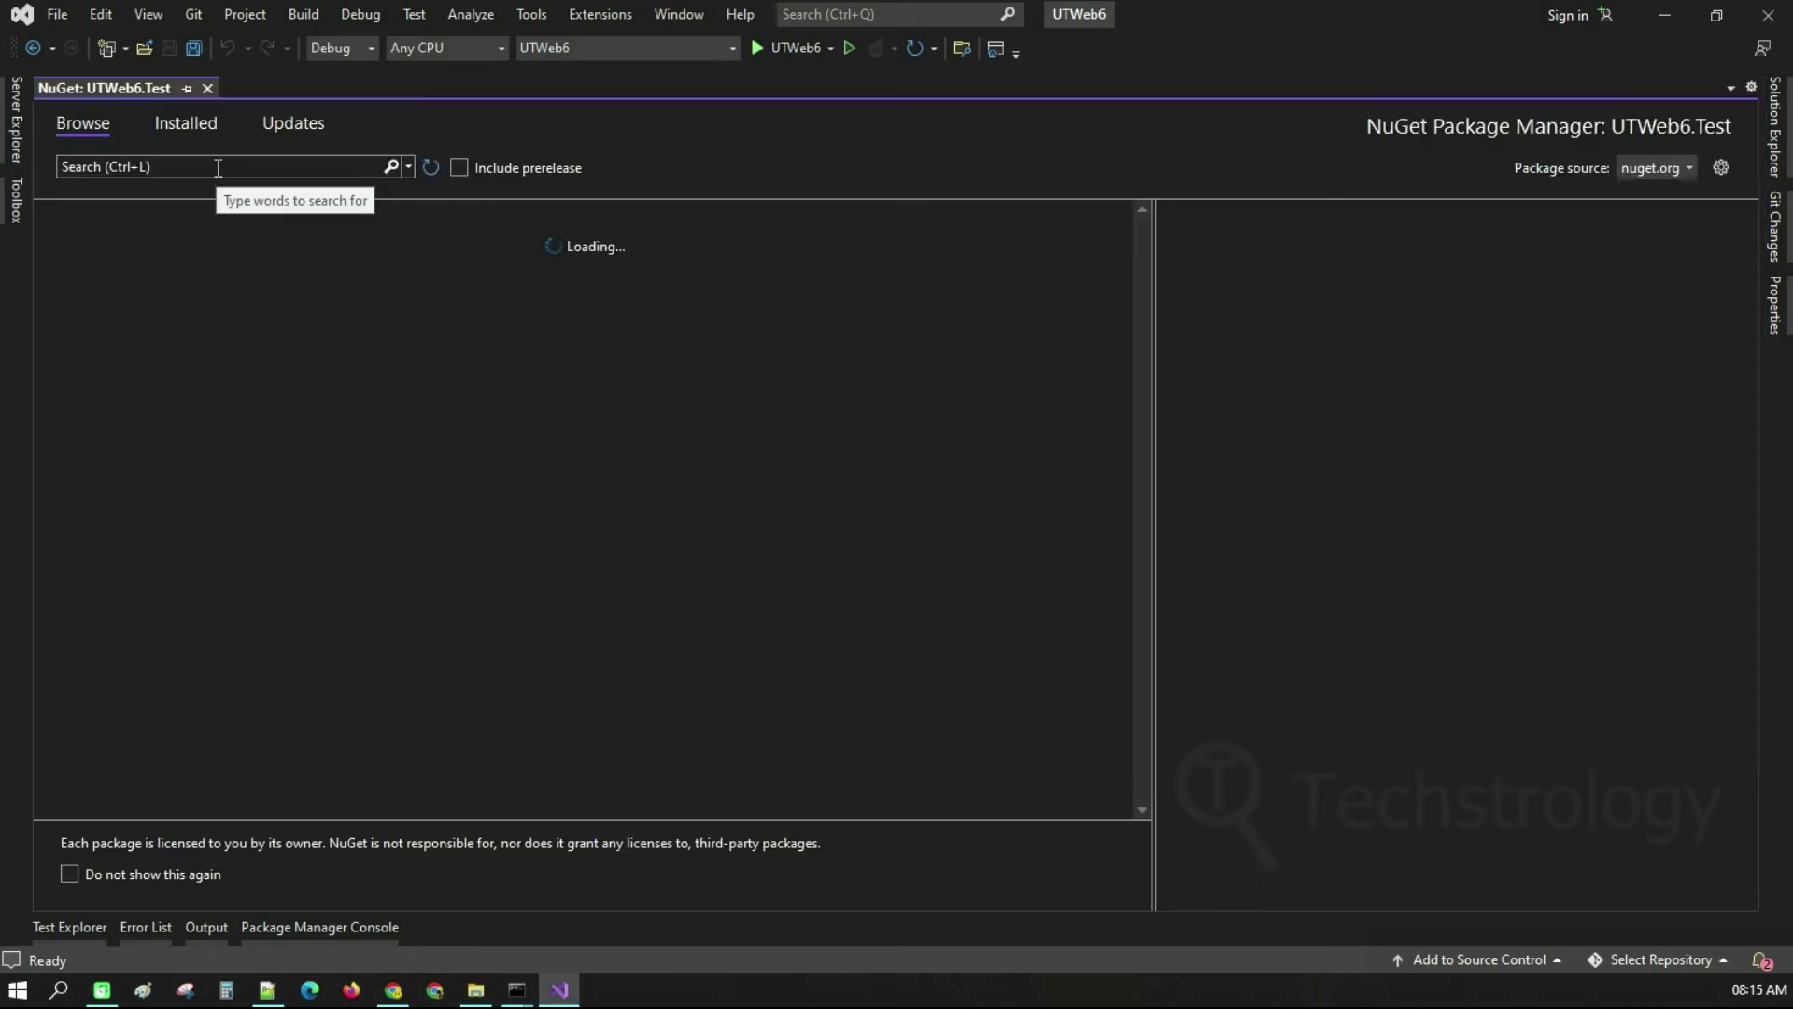
Search 'cov' in the NuGet Browse list and select coverlet.msbuild in the results
{"action": "type", "text": "cov"}
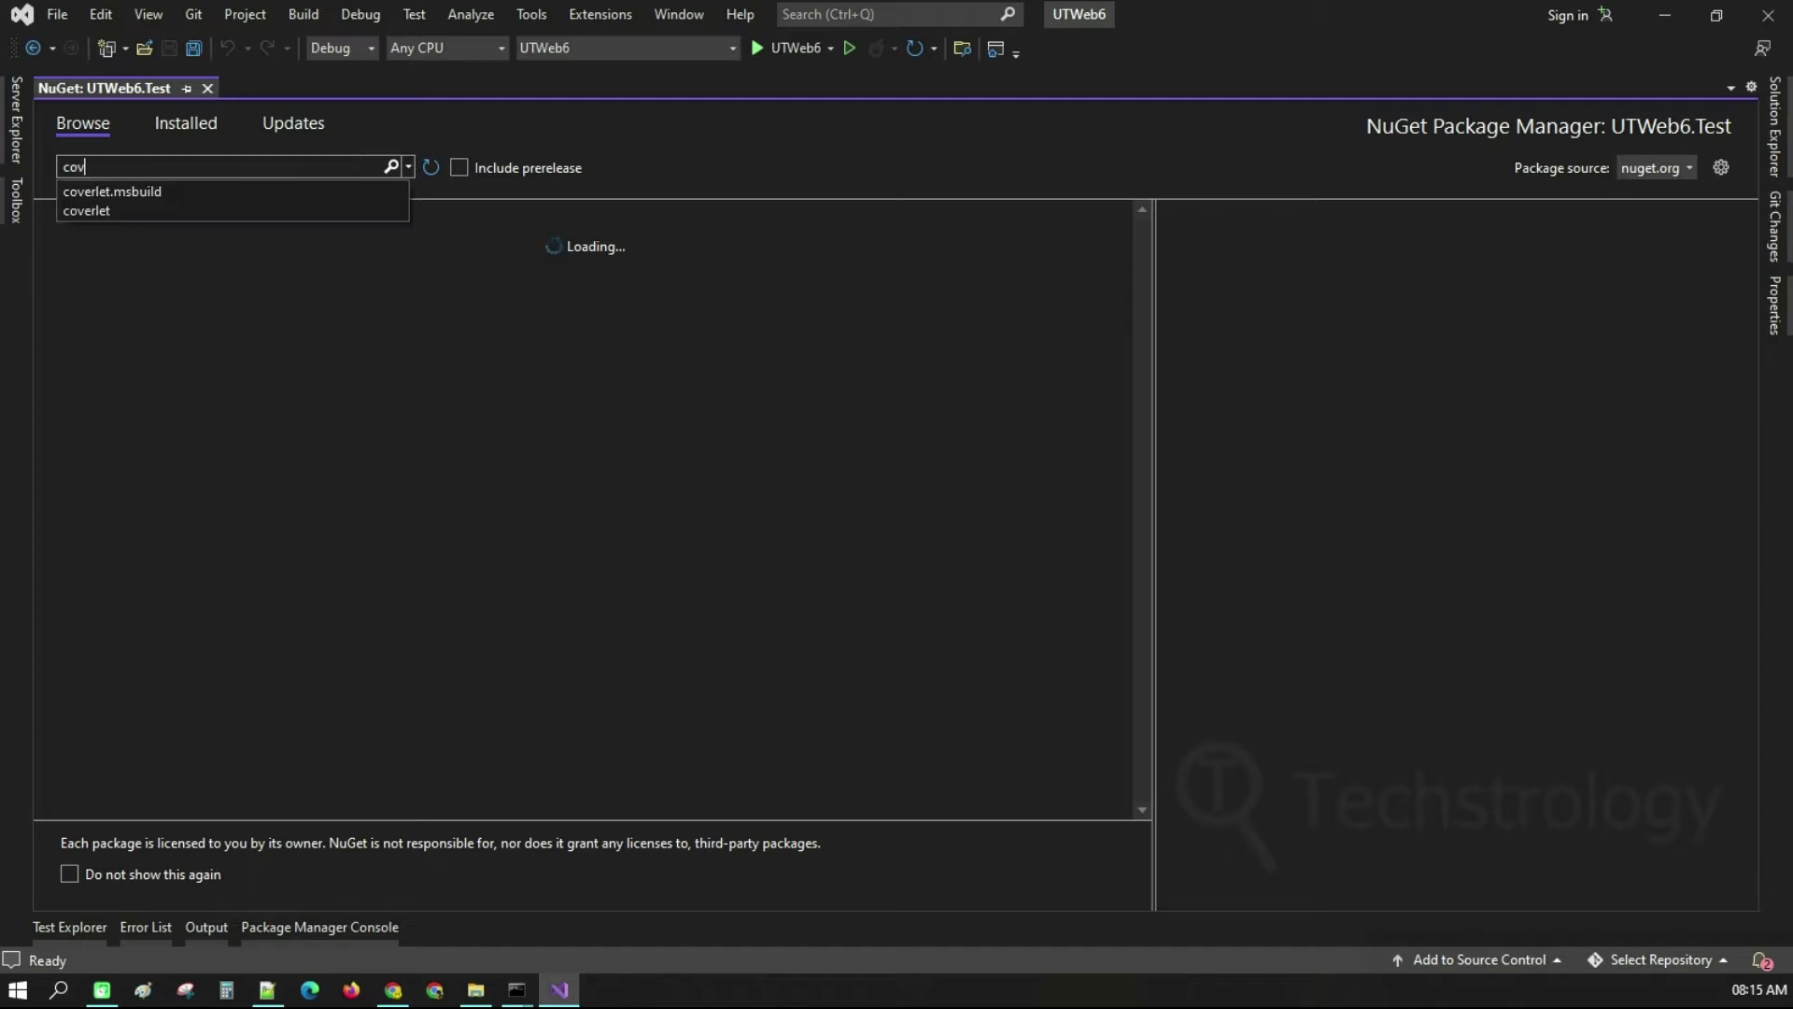
{"action": "left_click", "coordinate": [112, 190]}
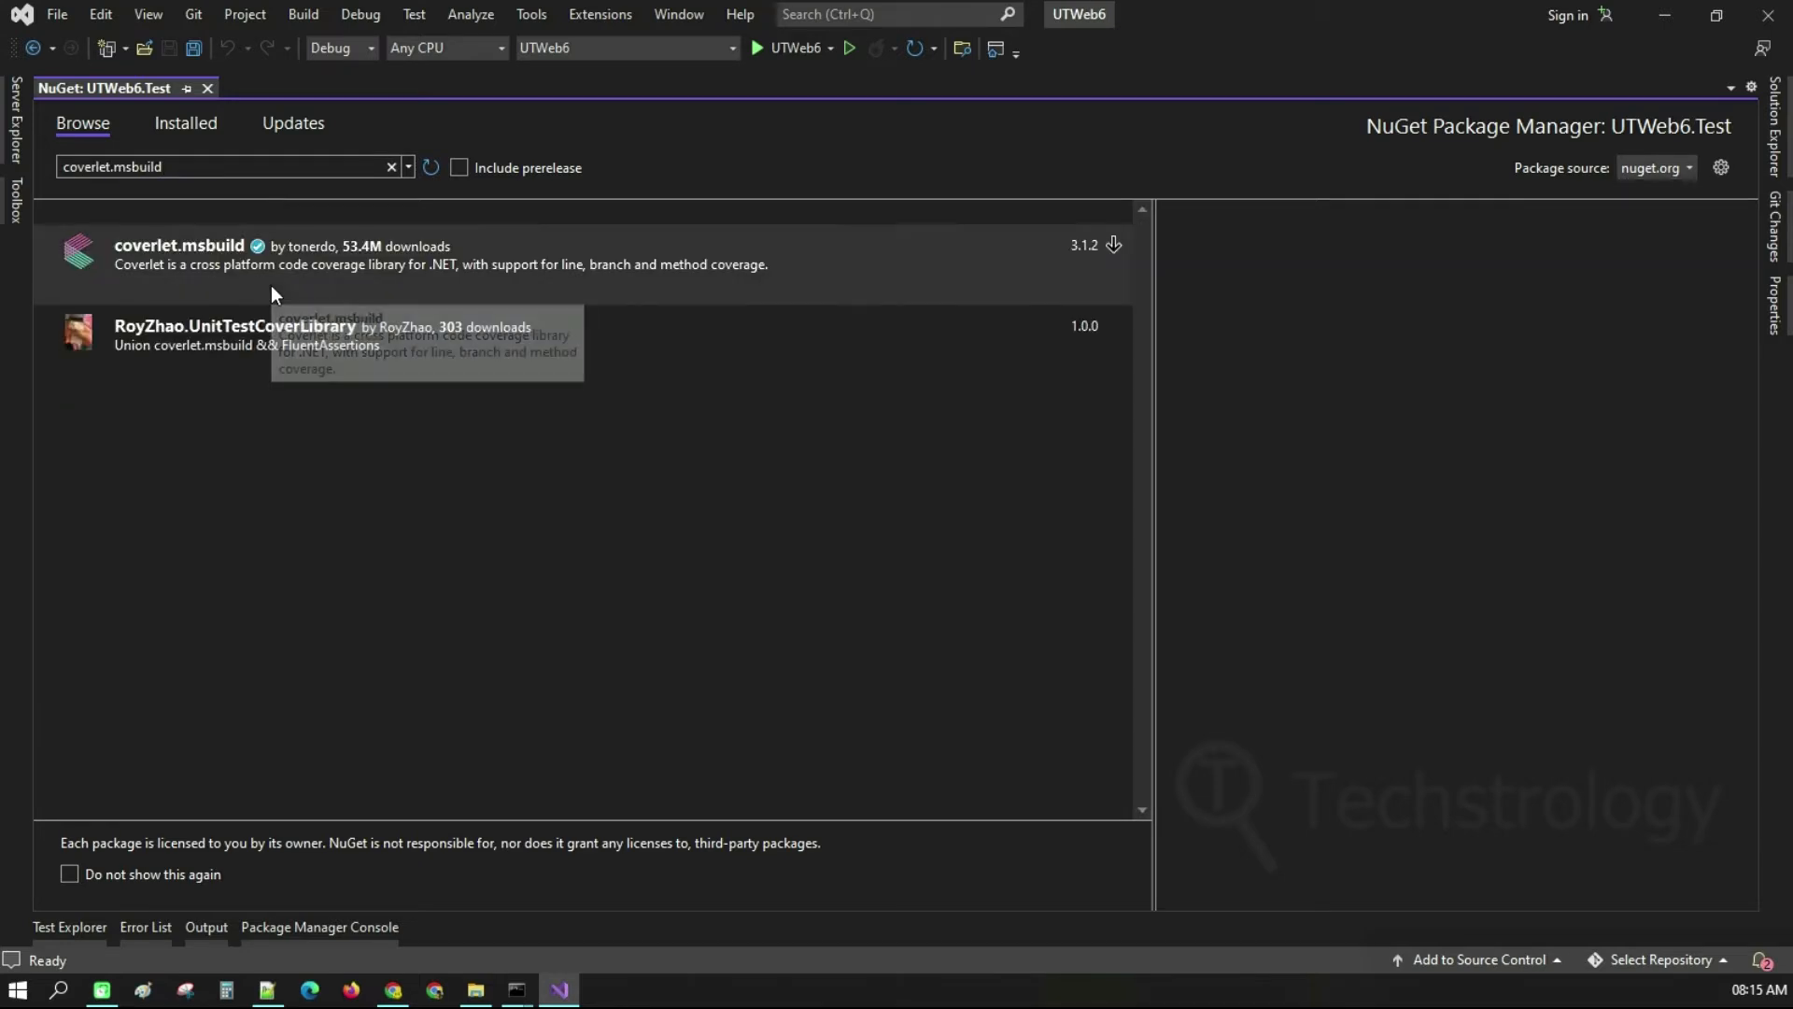
{"action": "left_click", "coordinate": [179, 249]}
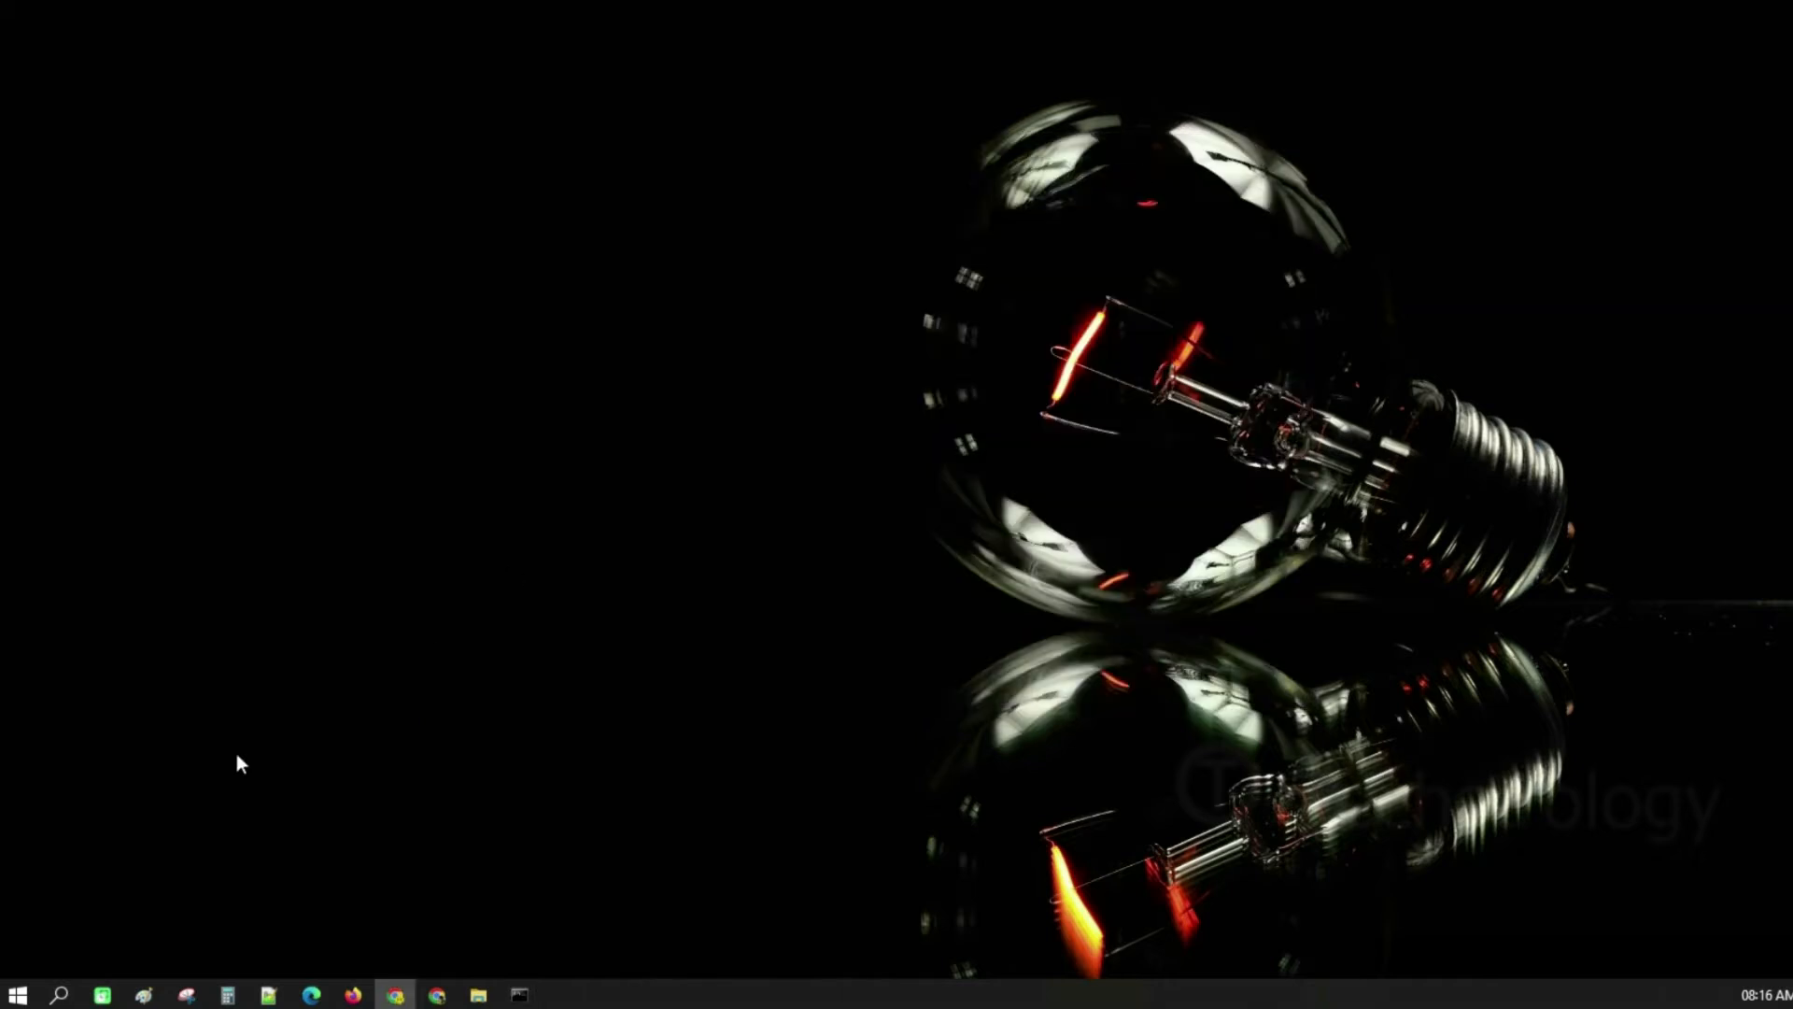
Relaunch Visual Studio 2022 as administrator and load UTWeb6.sln from the recent list
{"action": "left_click", "coordinate": [59, 995]}
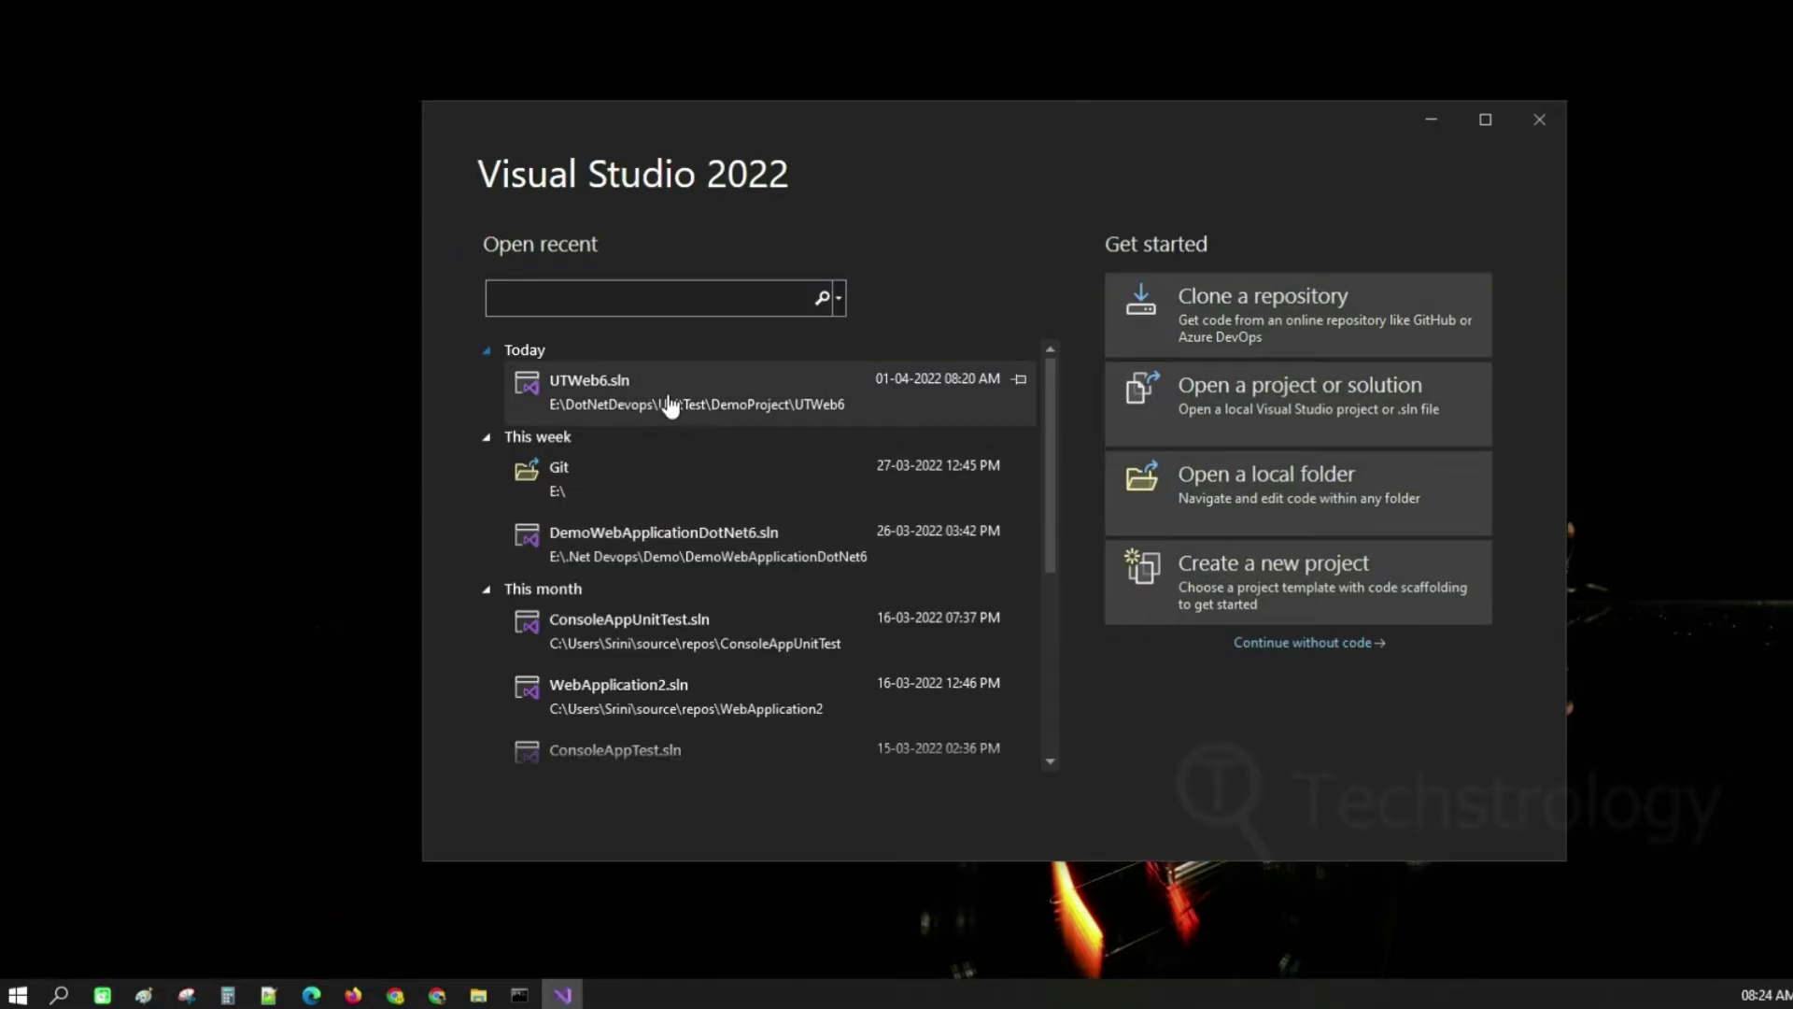
{"action": "double_click", "coordinate": [588, 390]}
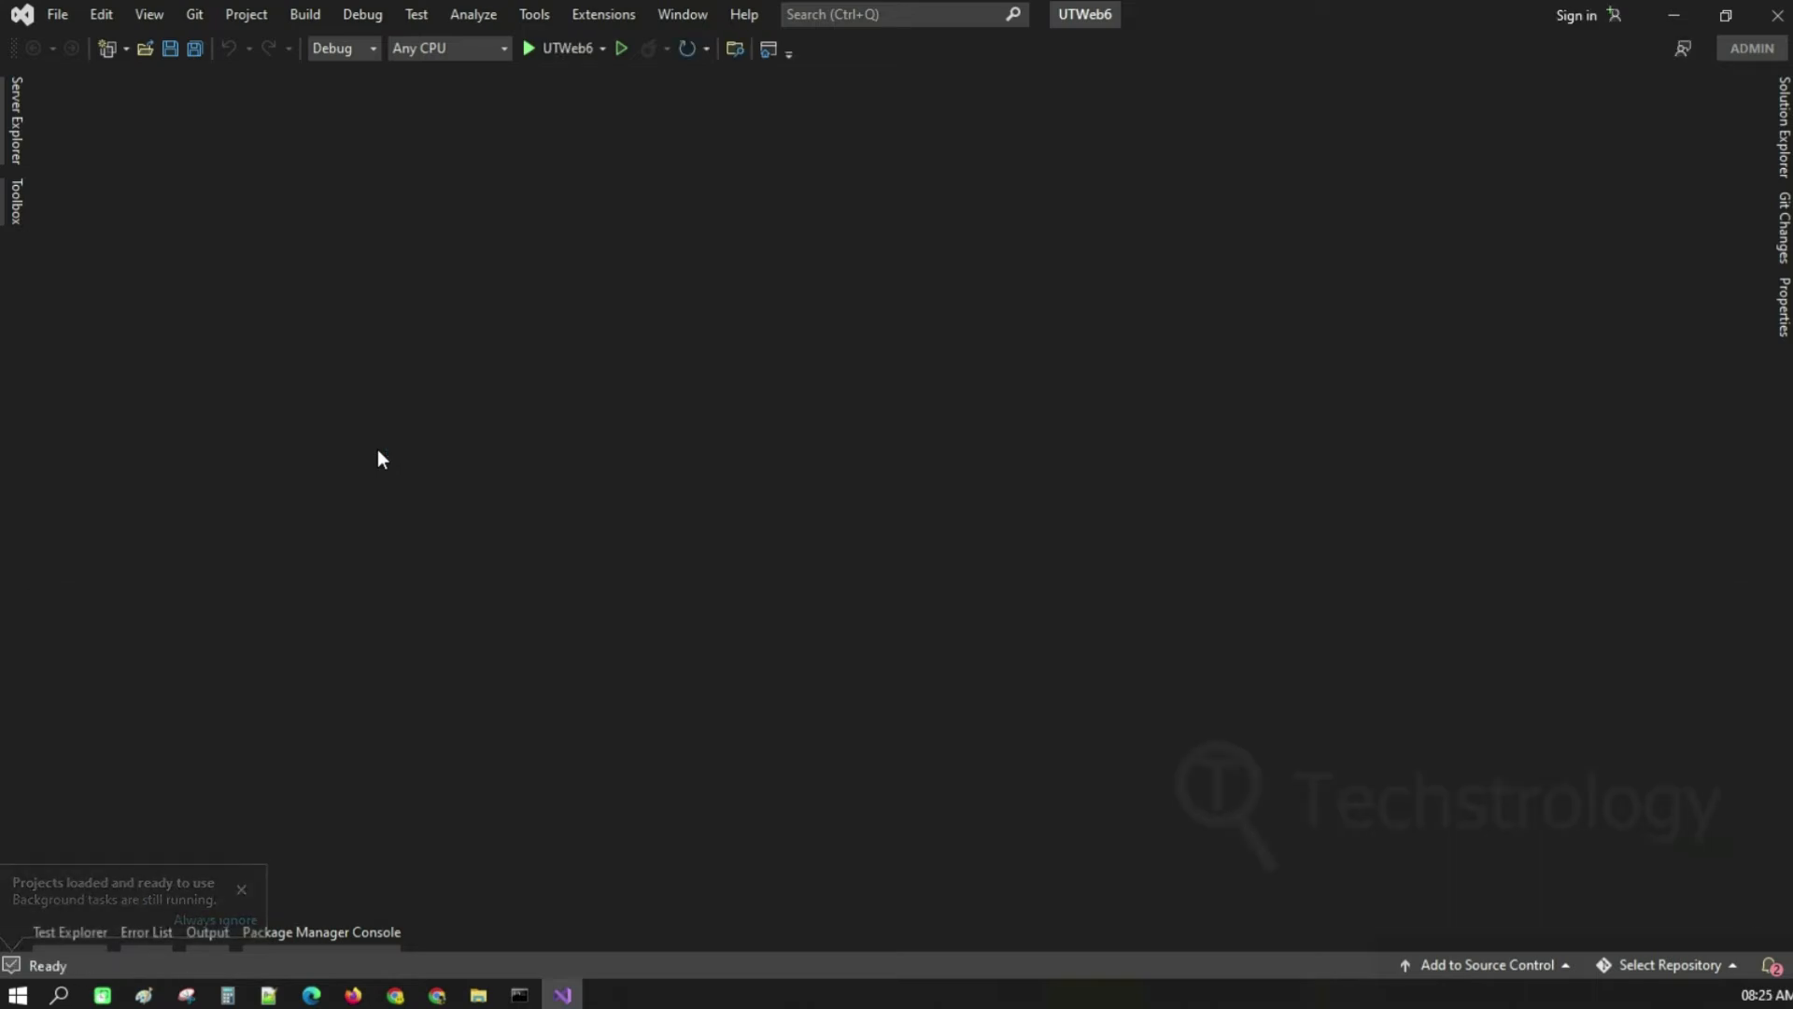
Install coverlet.msbuild 3.1.2 into UTWeb6.Test from Manage NuGet Packages
{"action": "left_click", "coordinate": [1780, 129]}
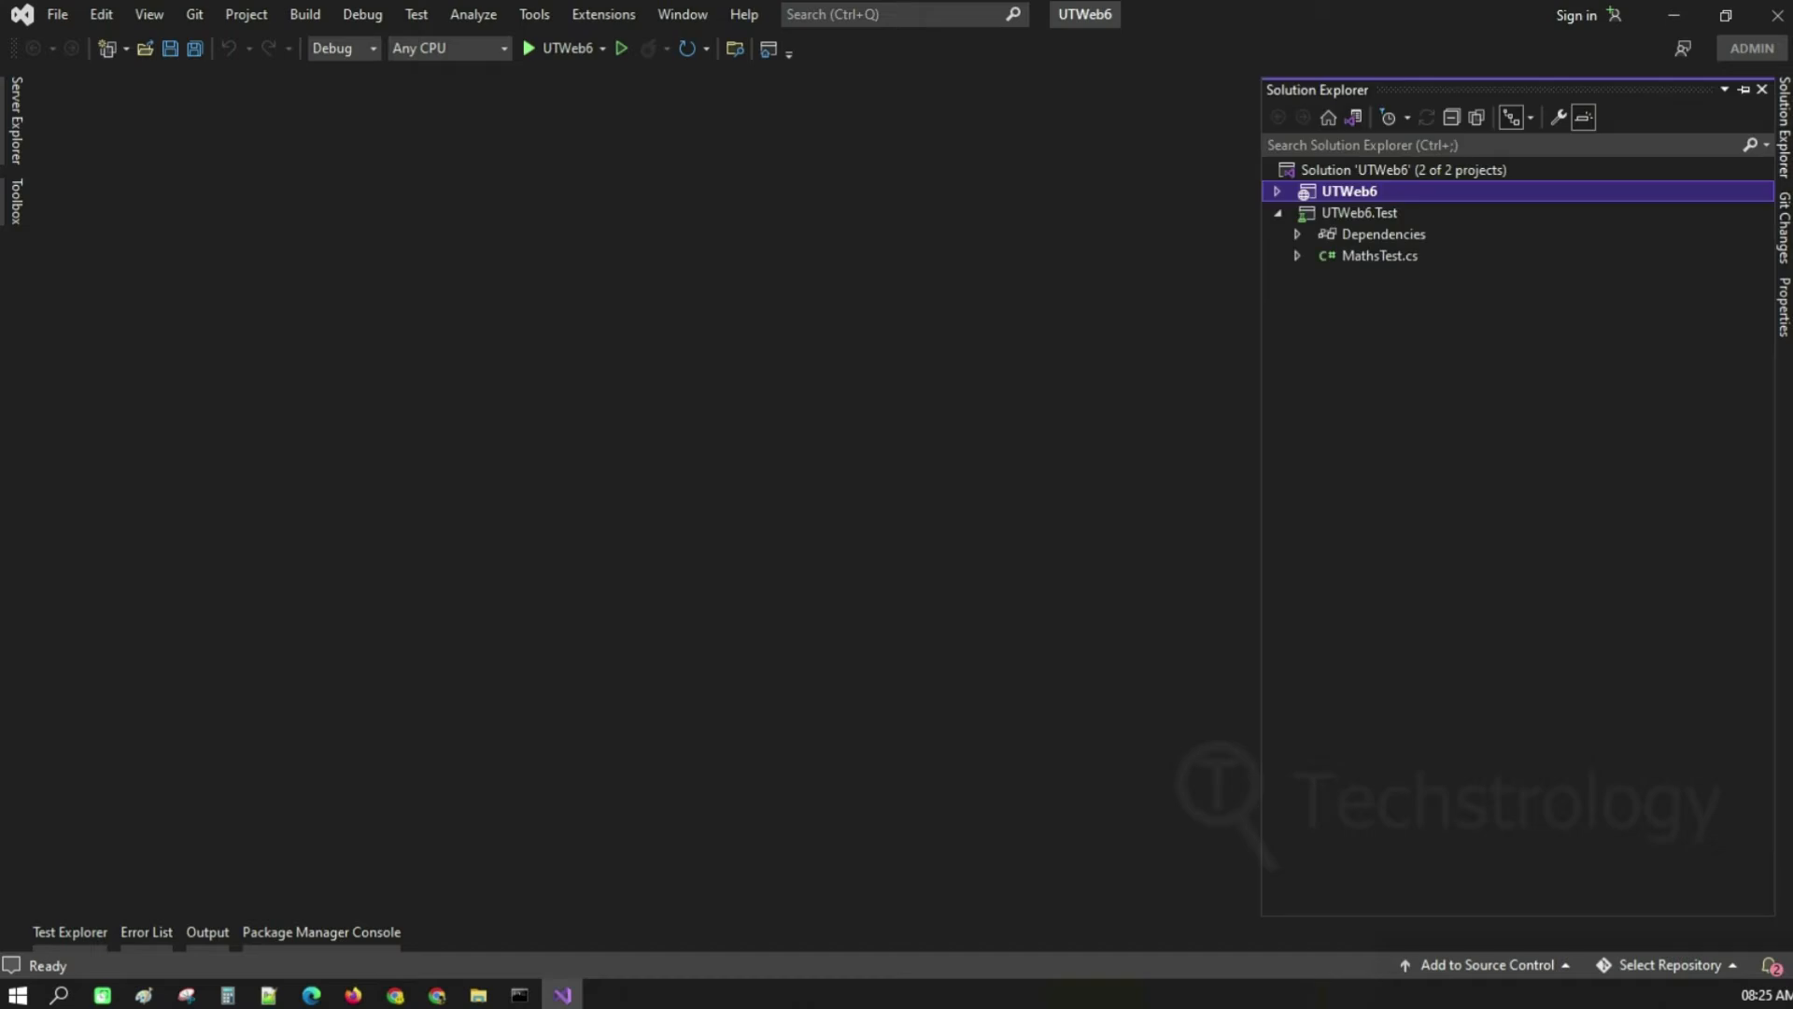
{"action": "left_click", "coordinate": [1358, 213]}
{"action": "type", "text": "cov"}
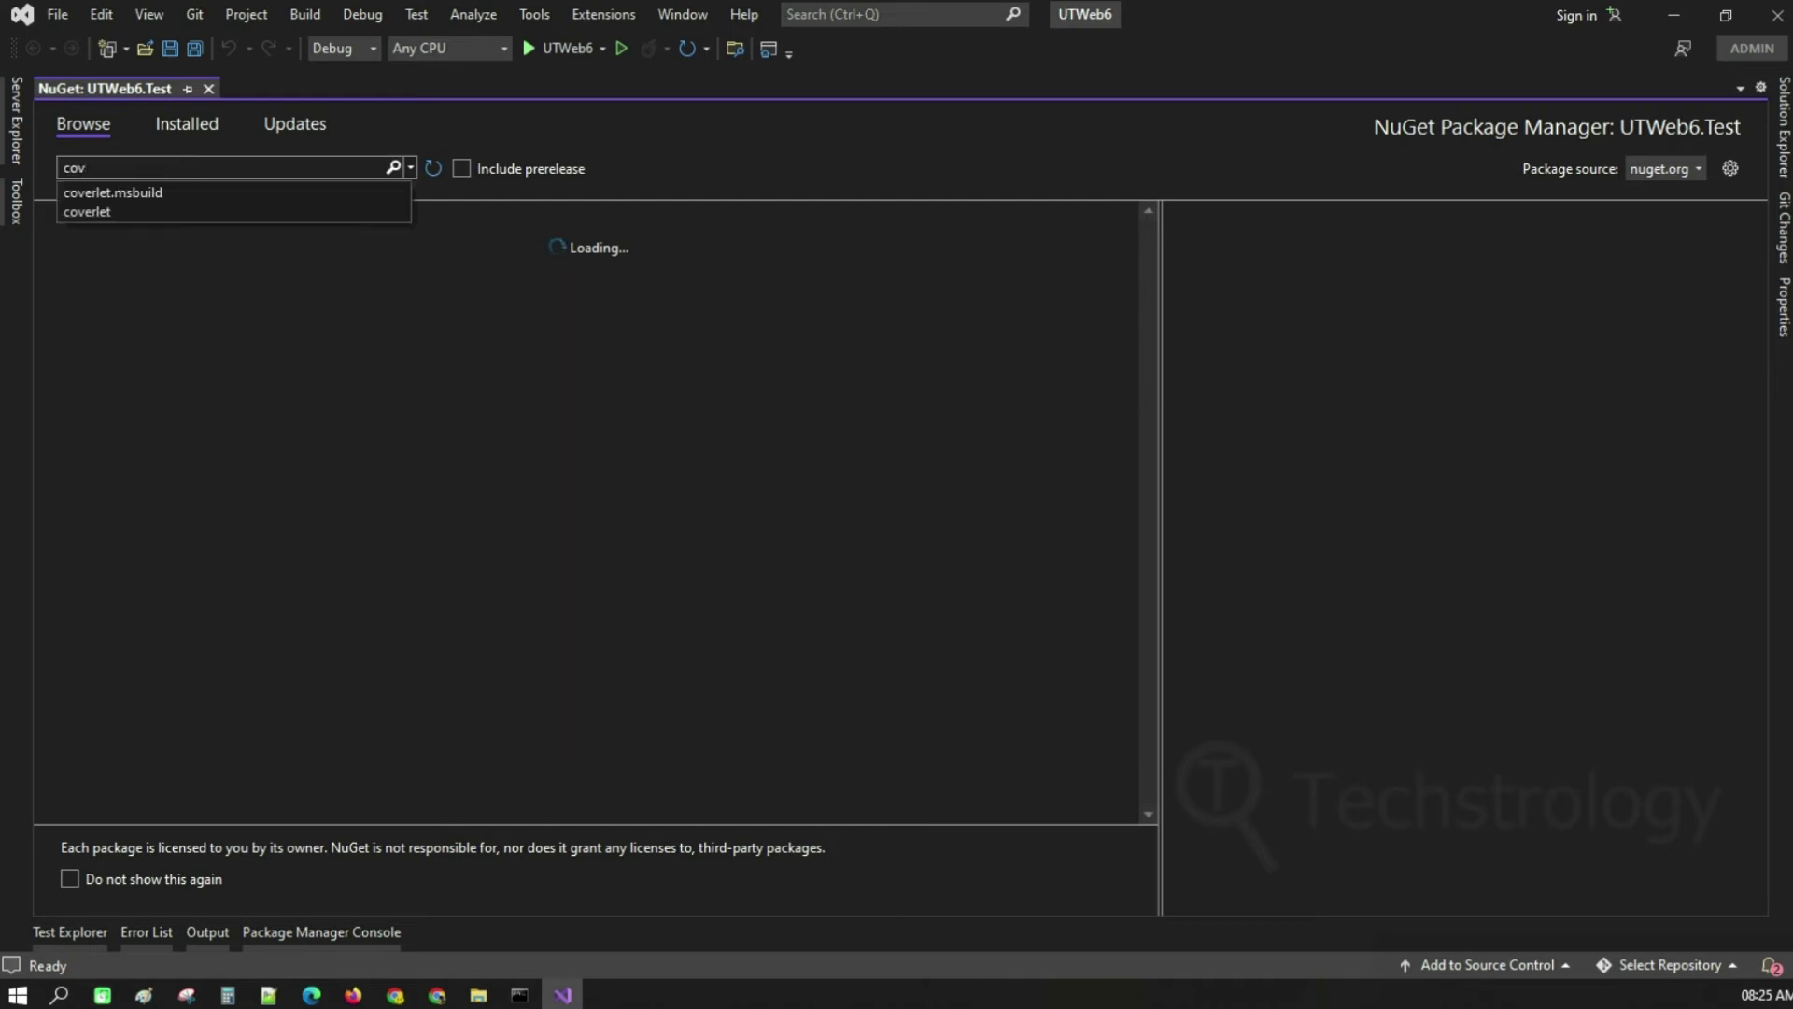
{"action": "left_click", "coordinate": [112, 192]}
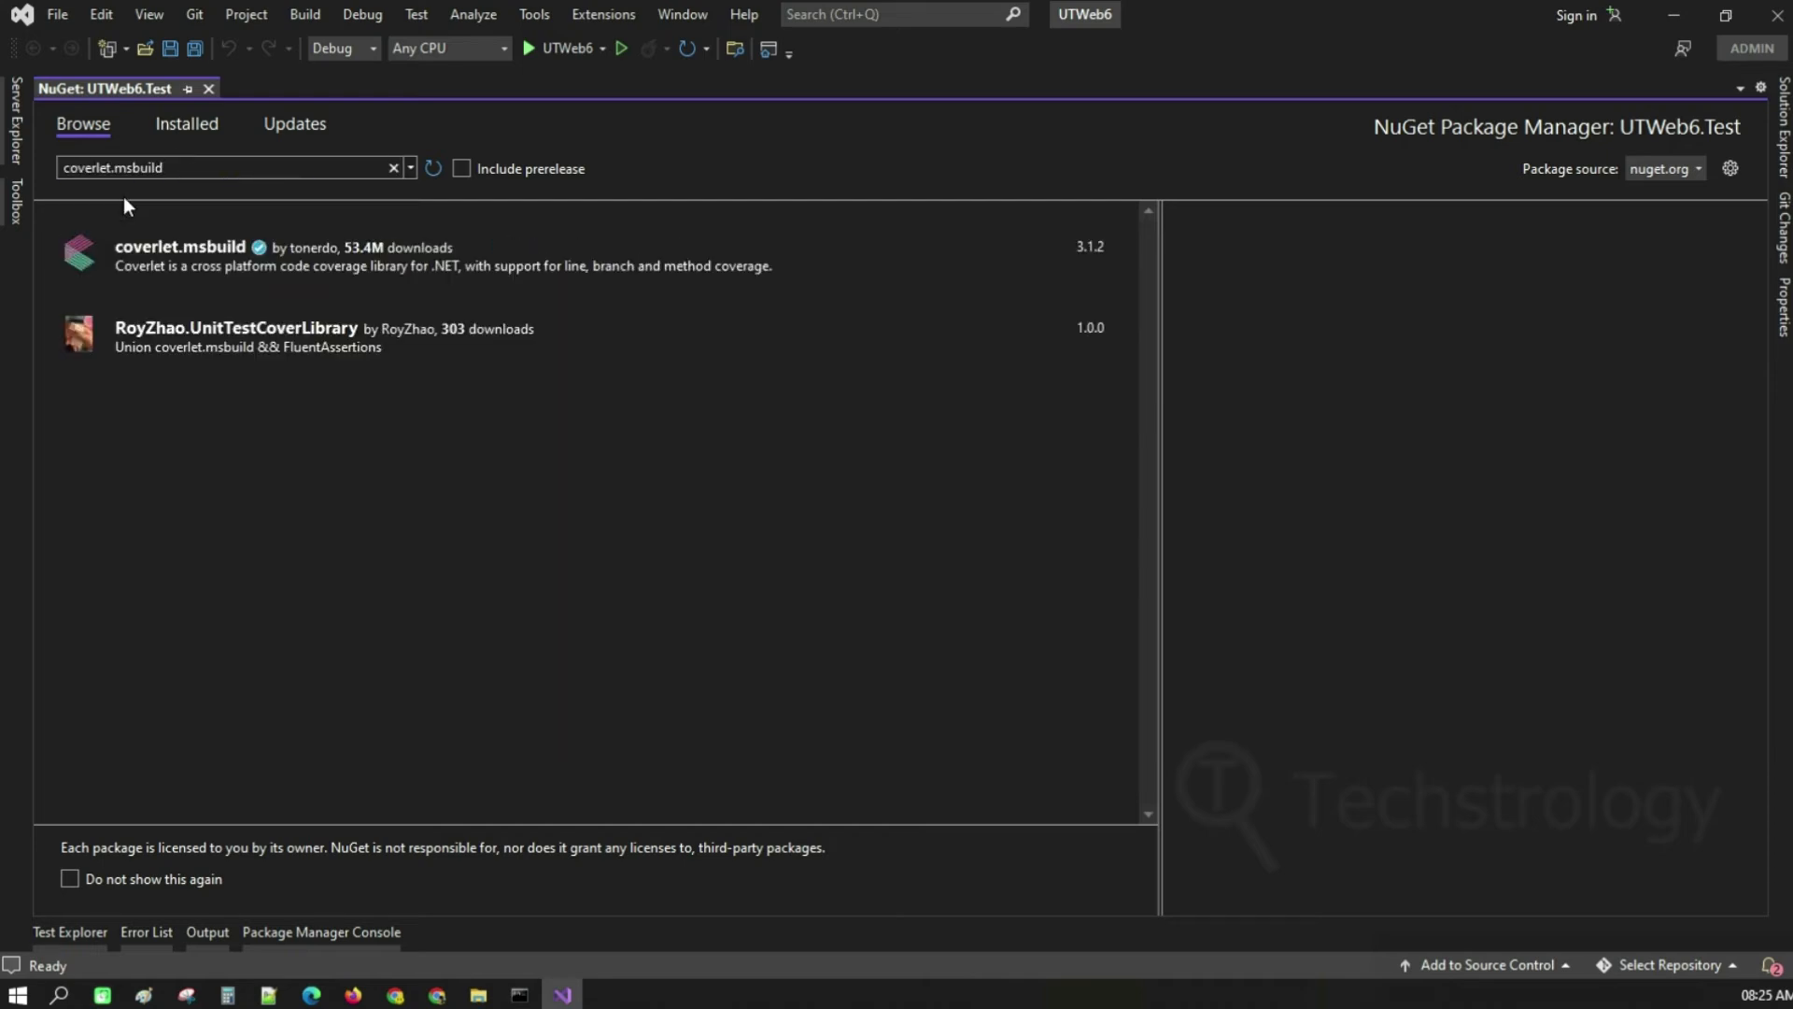
{"action": "left_click", "coordinate": [180, 252]}
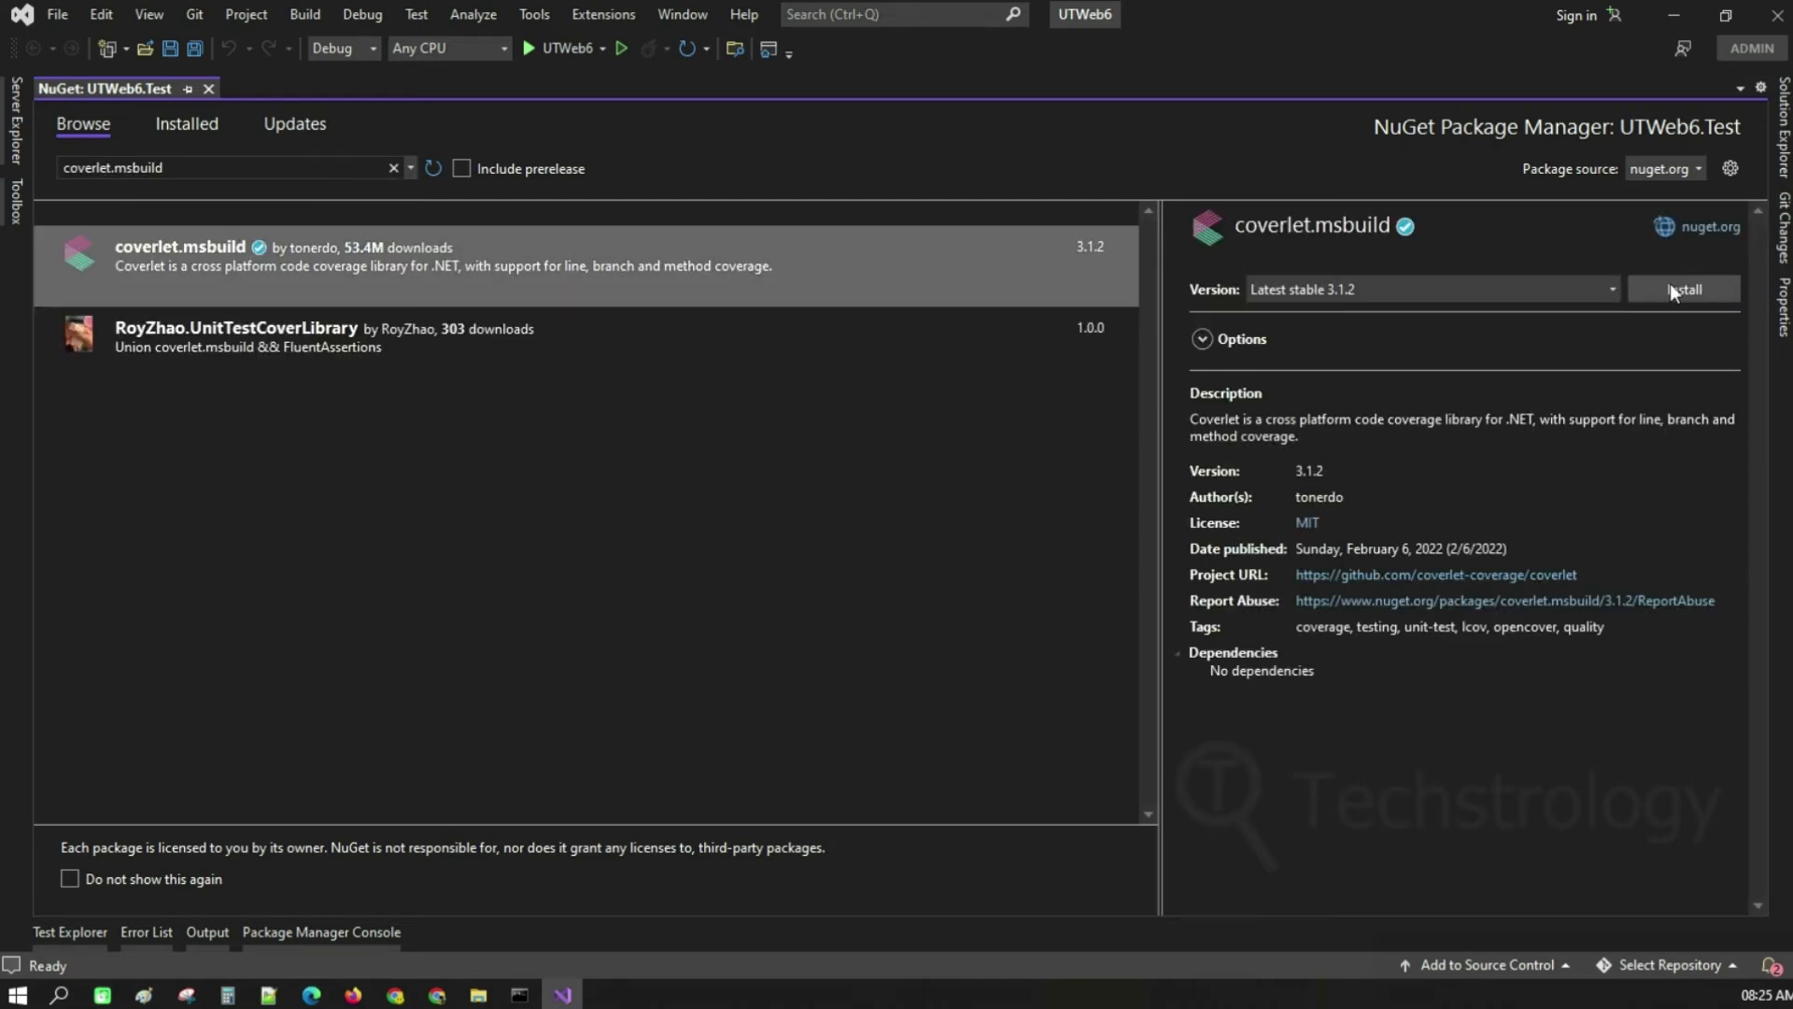
{"action": "left_click", "coordinate": [1683, 288]}
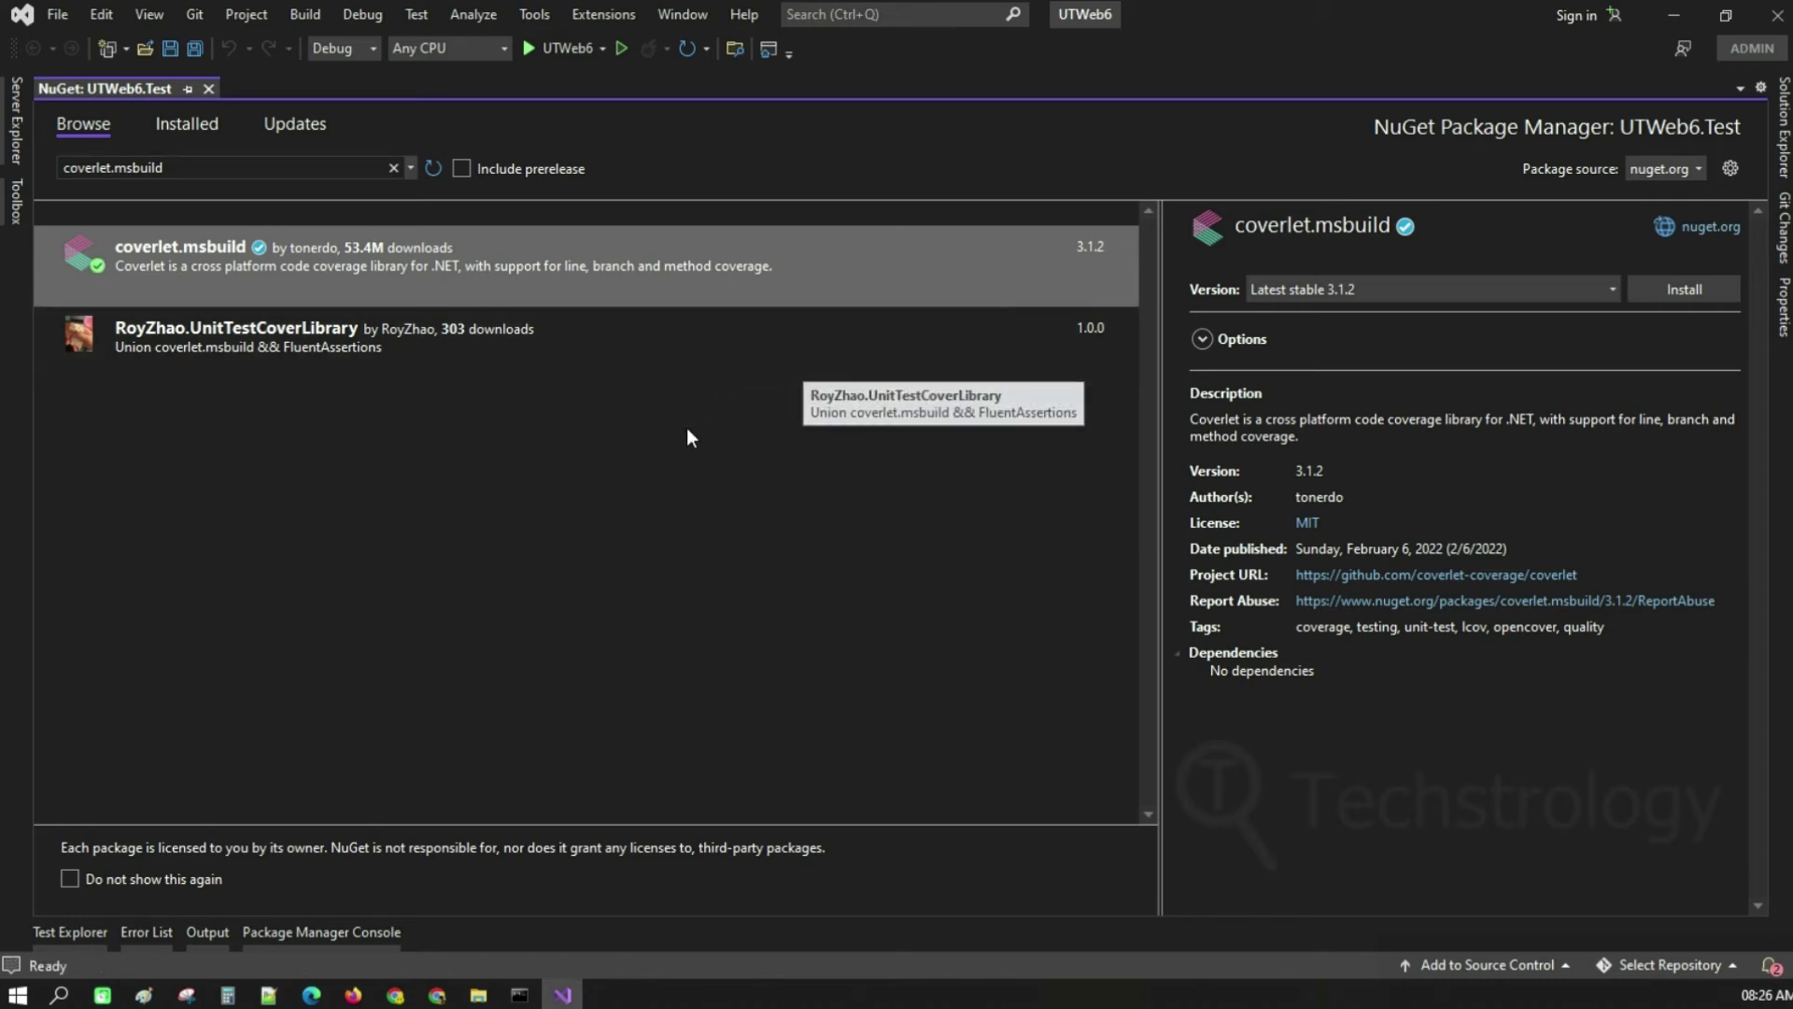
{"action": "mouse_move", "coordinate": [658, 472]}
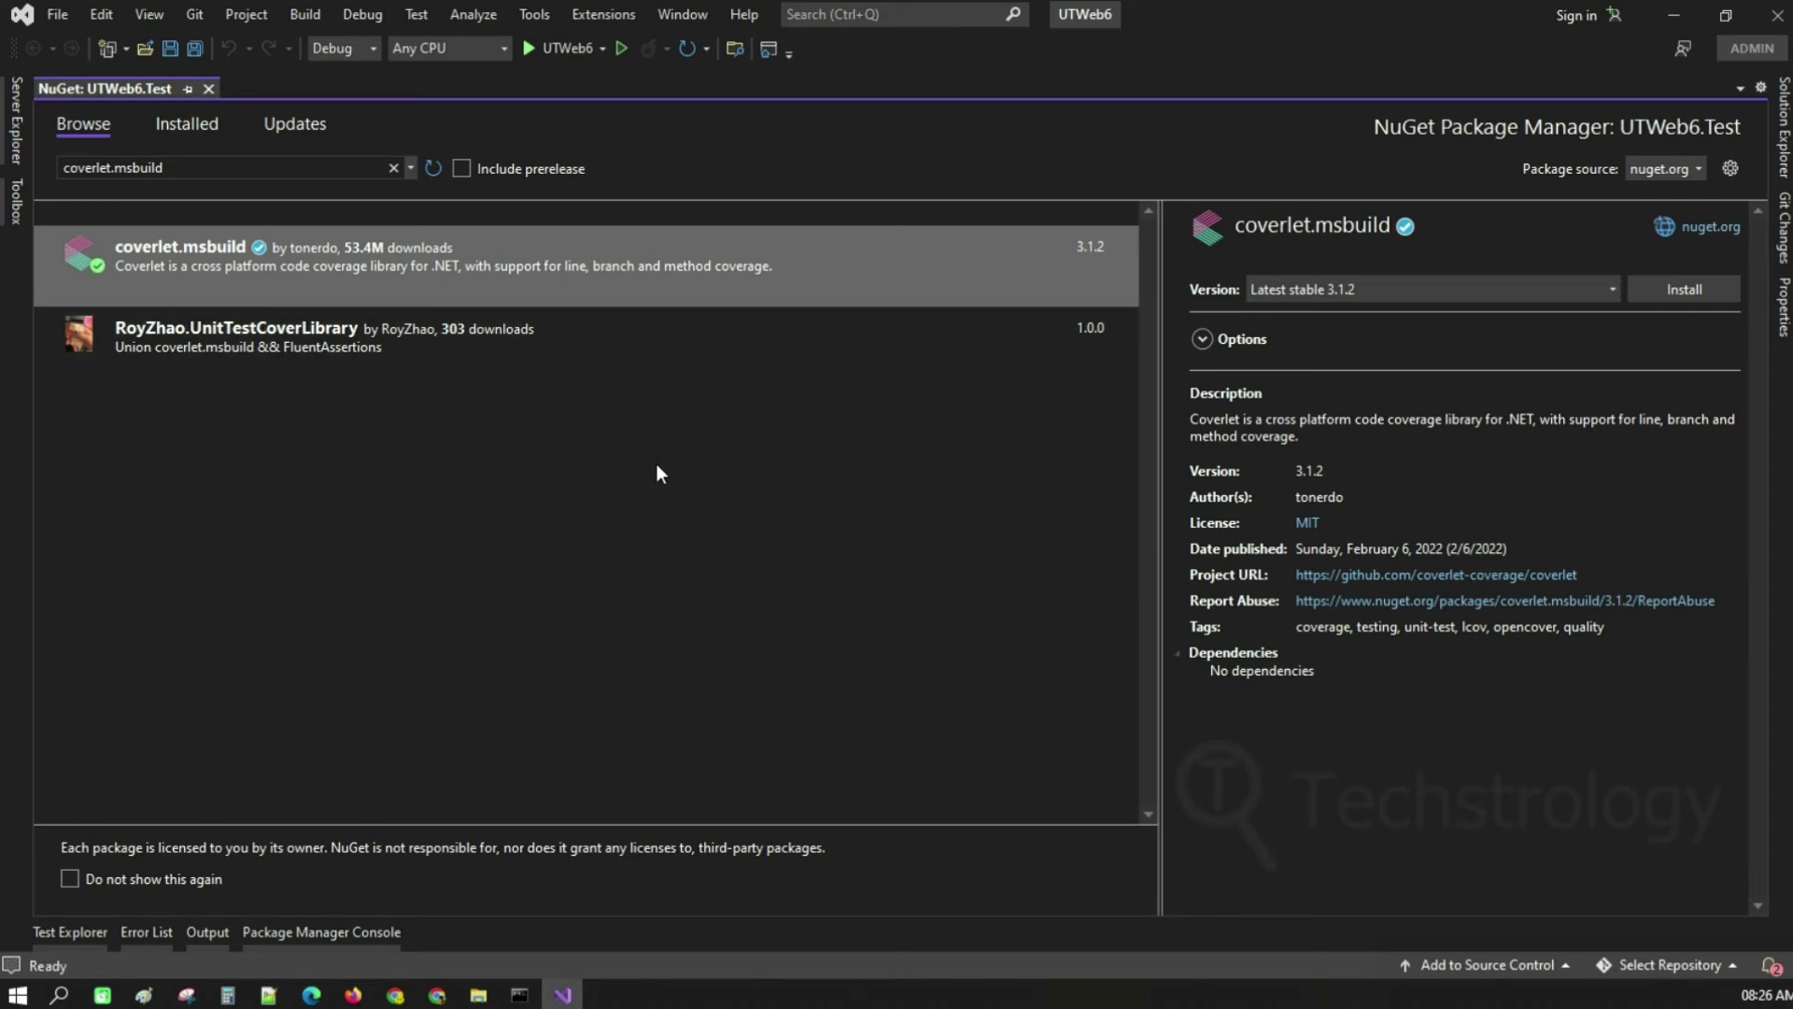
Show the Installed list with the search cleared so coverlet.msbuild 3.1.2 appears among all packages
{"action": "left_click", "coordinate": [187, 124]}
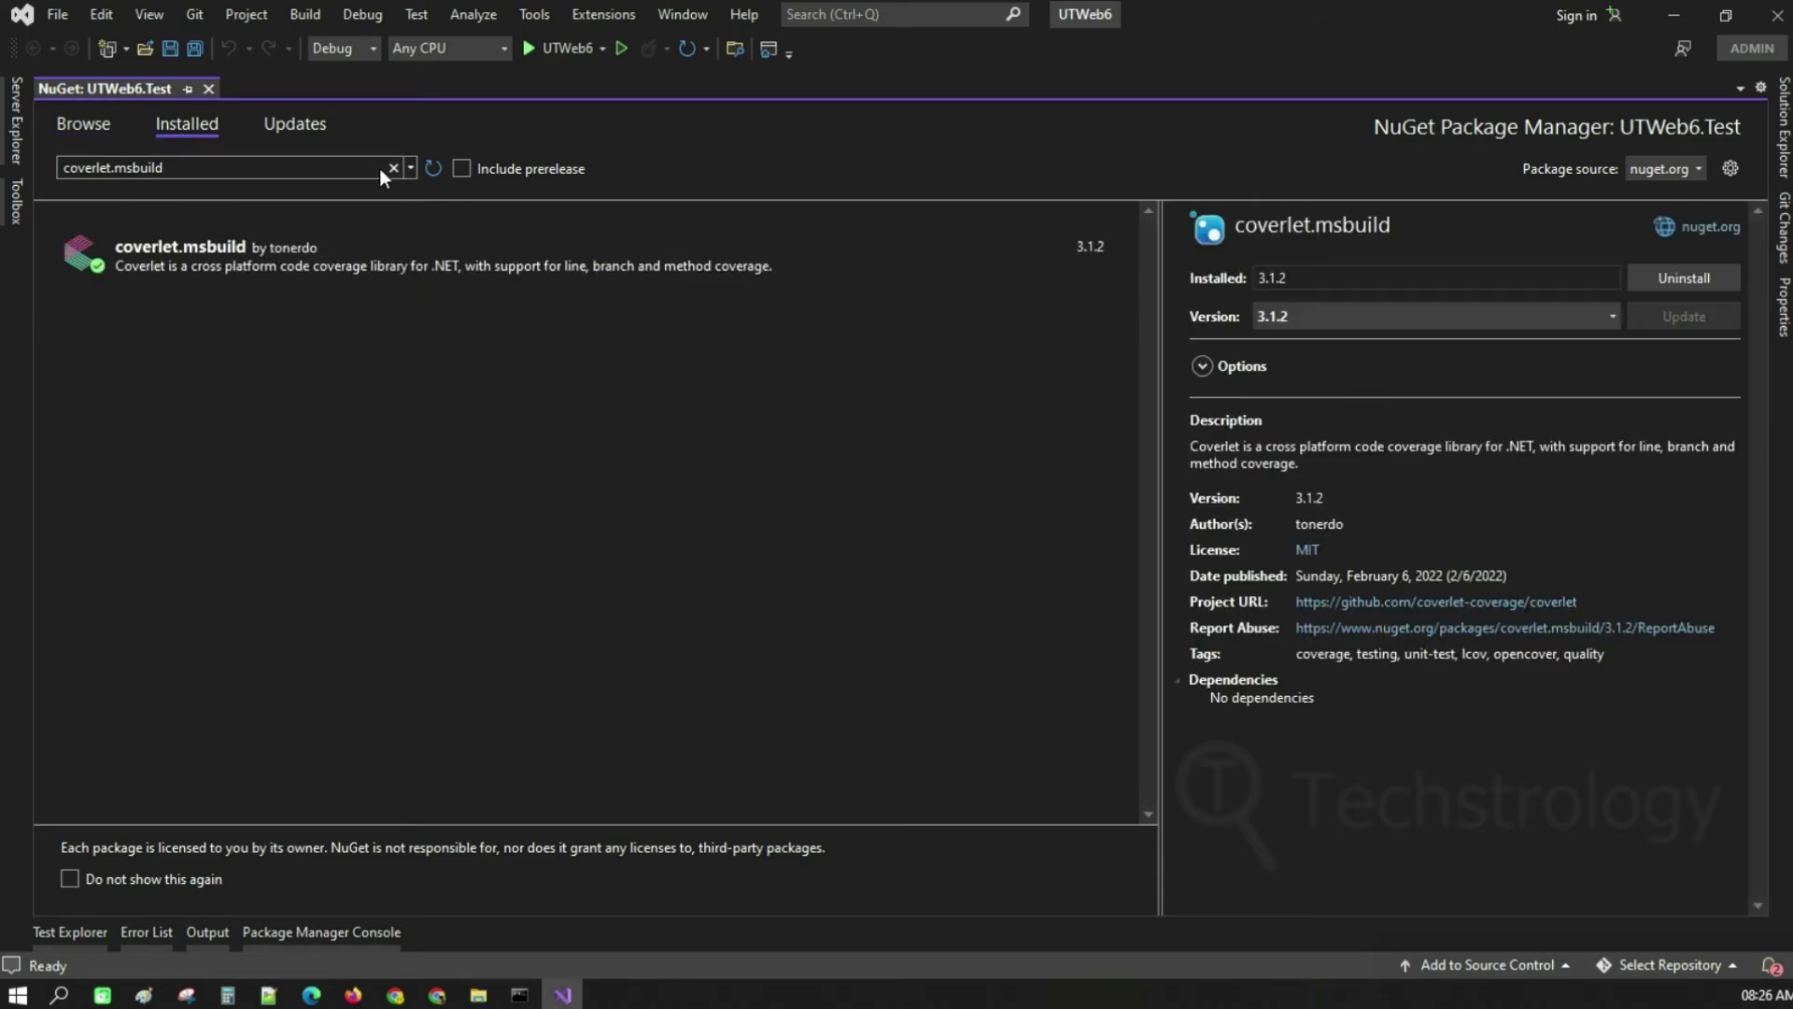
{"action": "left_click", "coordinate": [394, 168]}
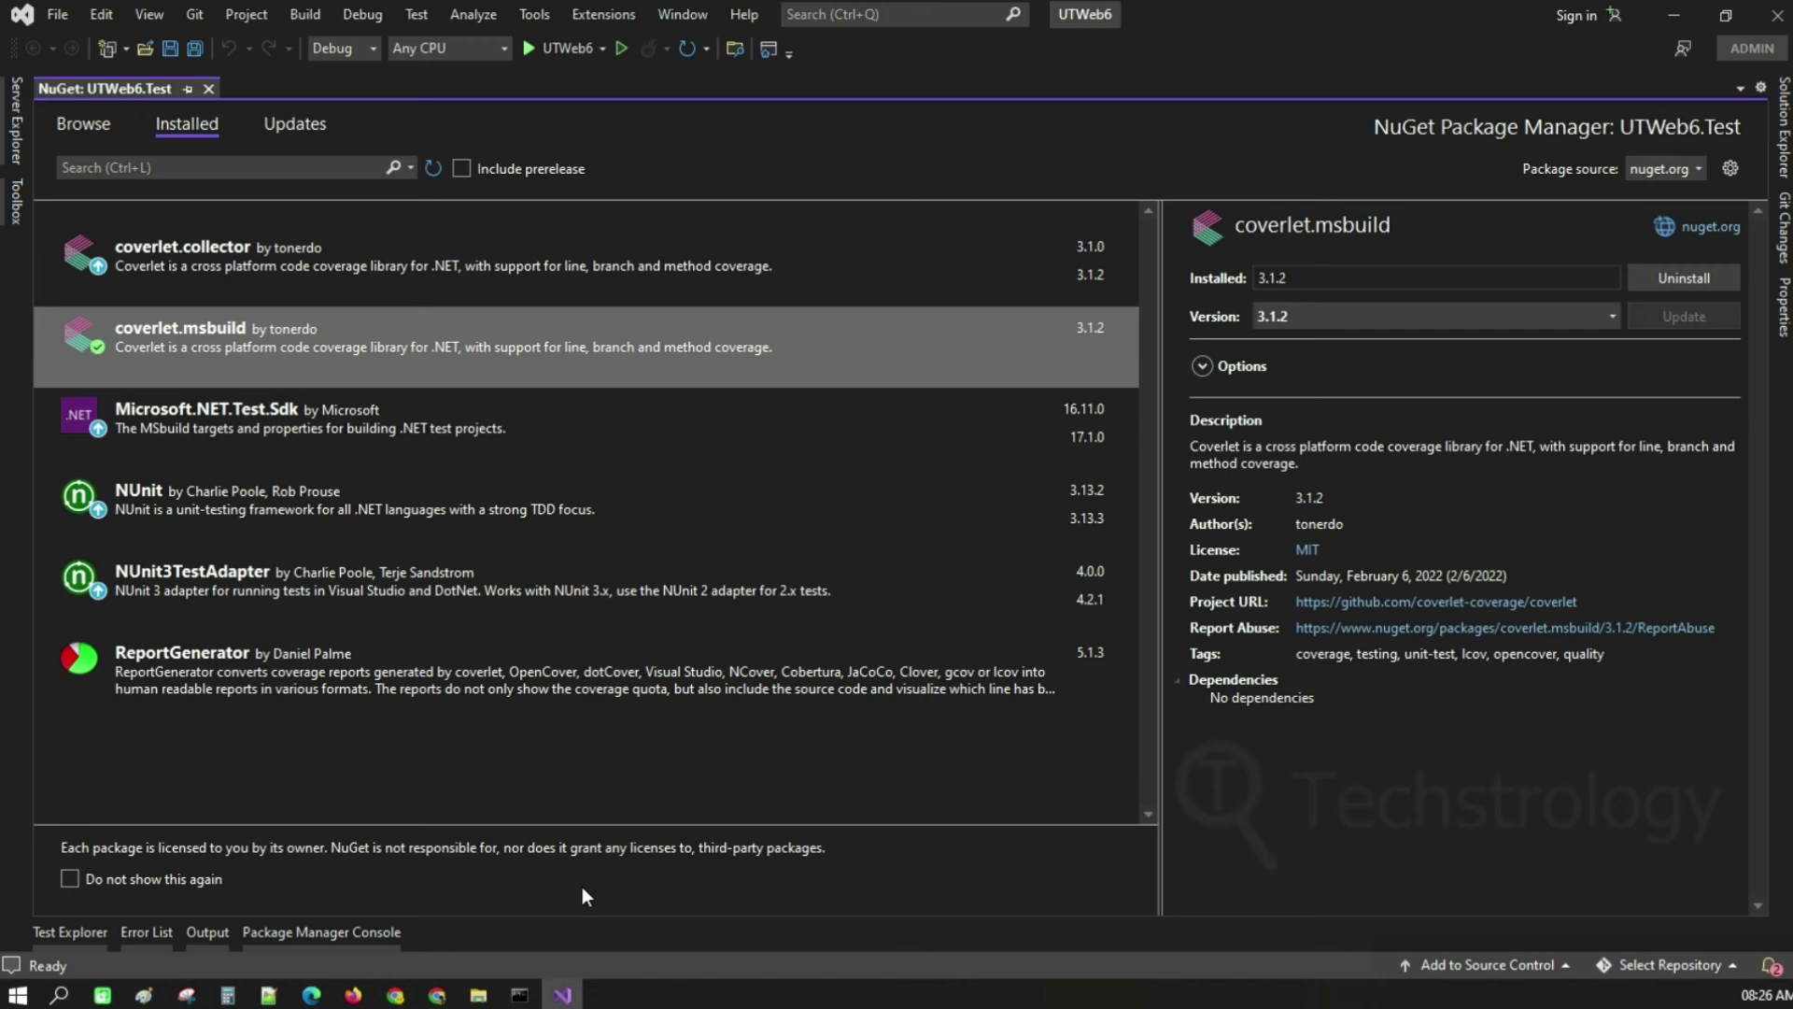
{"action": "mouse_move", "coordinate": [1035, 948]}
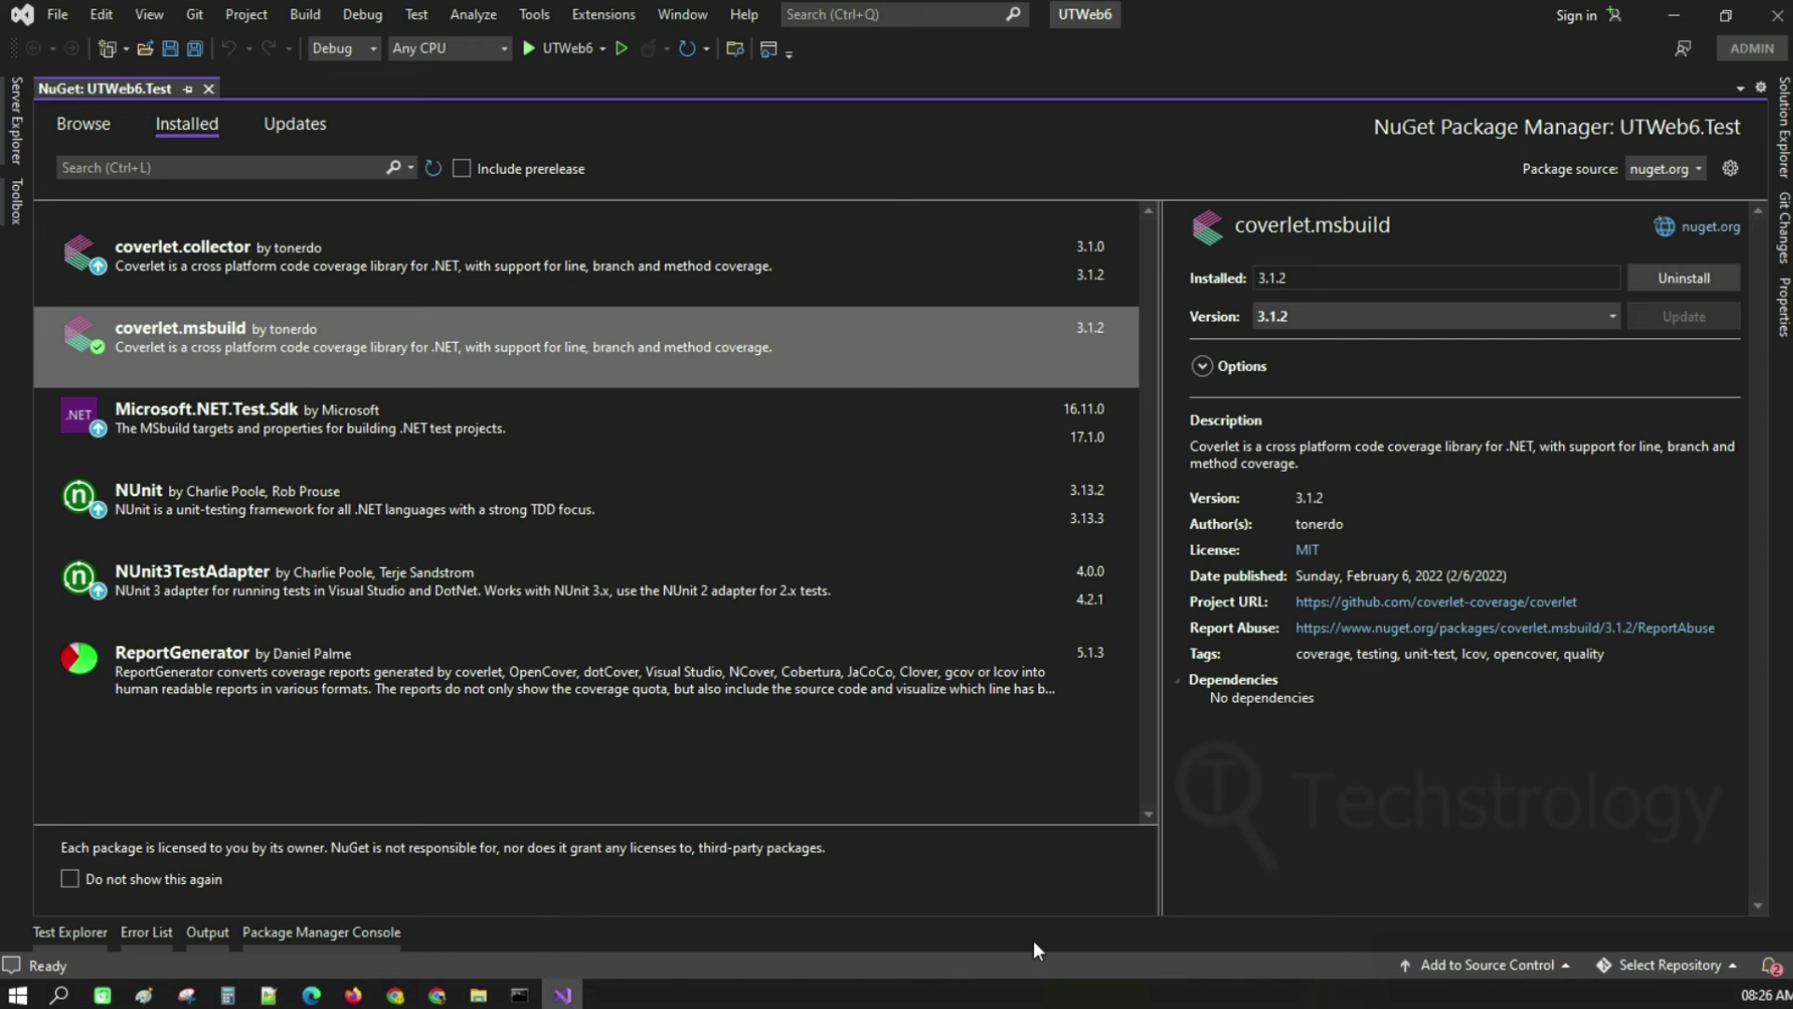
{"action": "mouse_move", "coordinate": [1644, 984]}
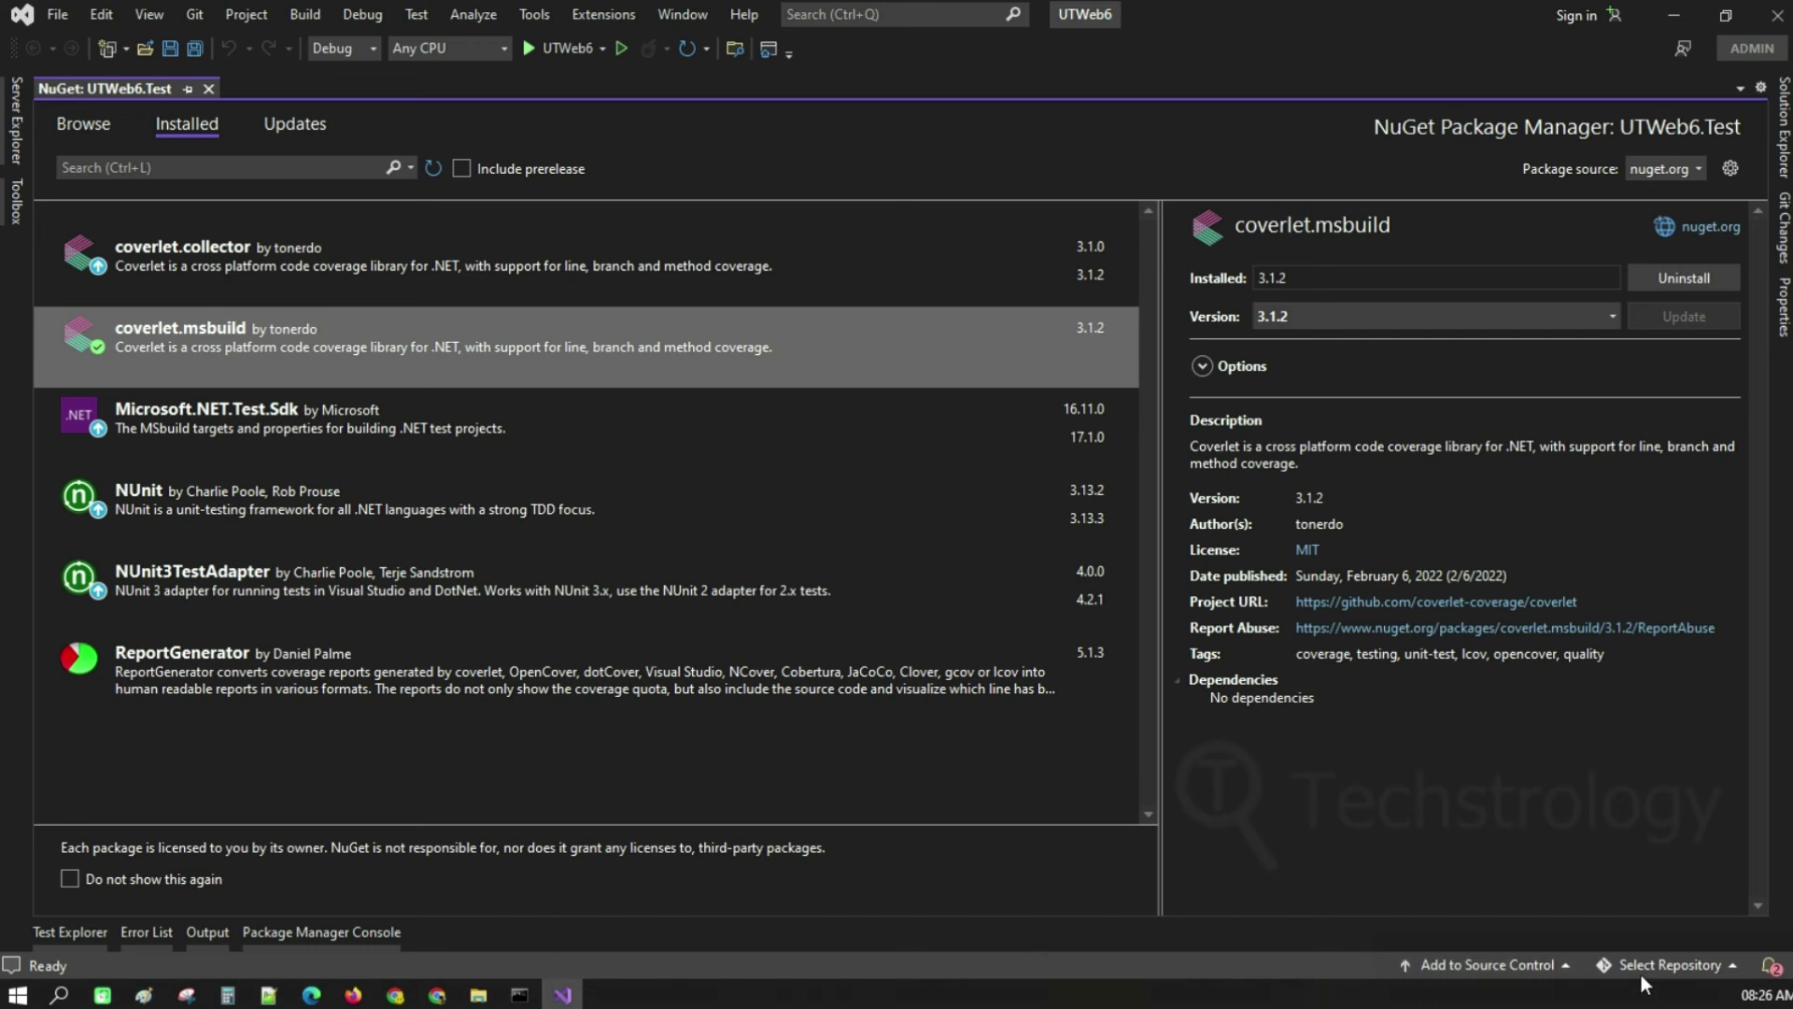
{"action": "mouse_move", "coordinate": [1735, 967]}
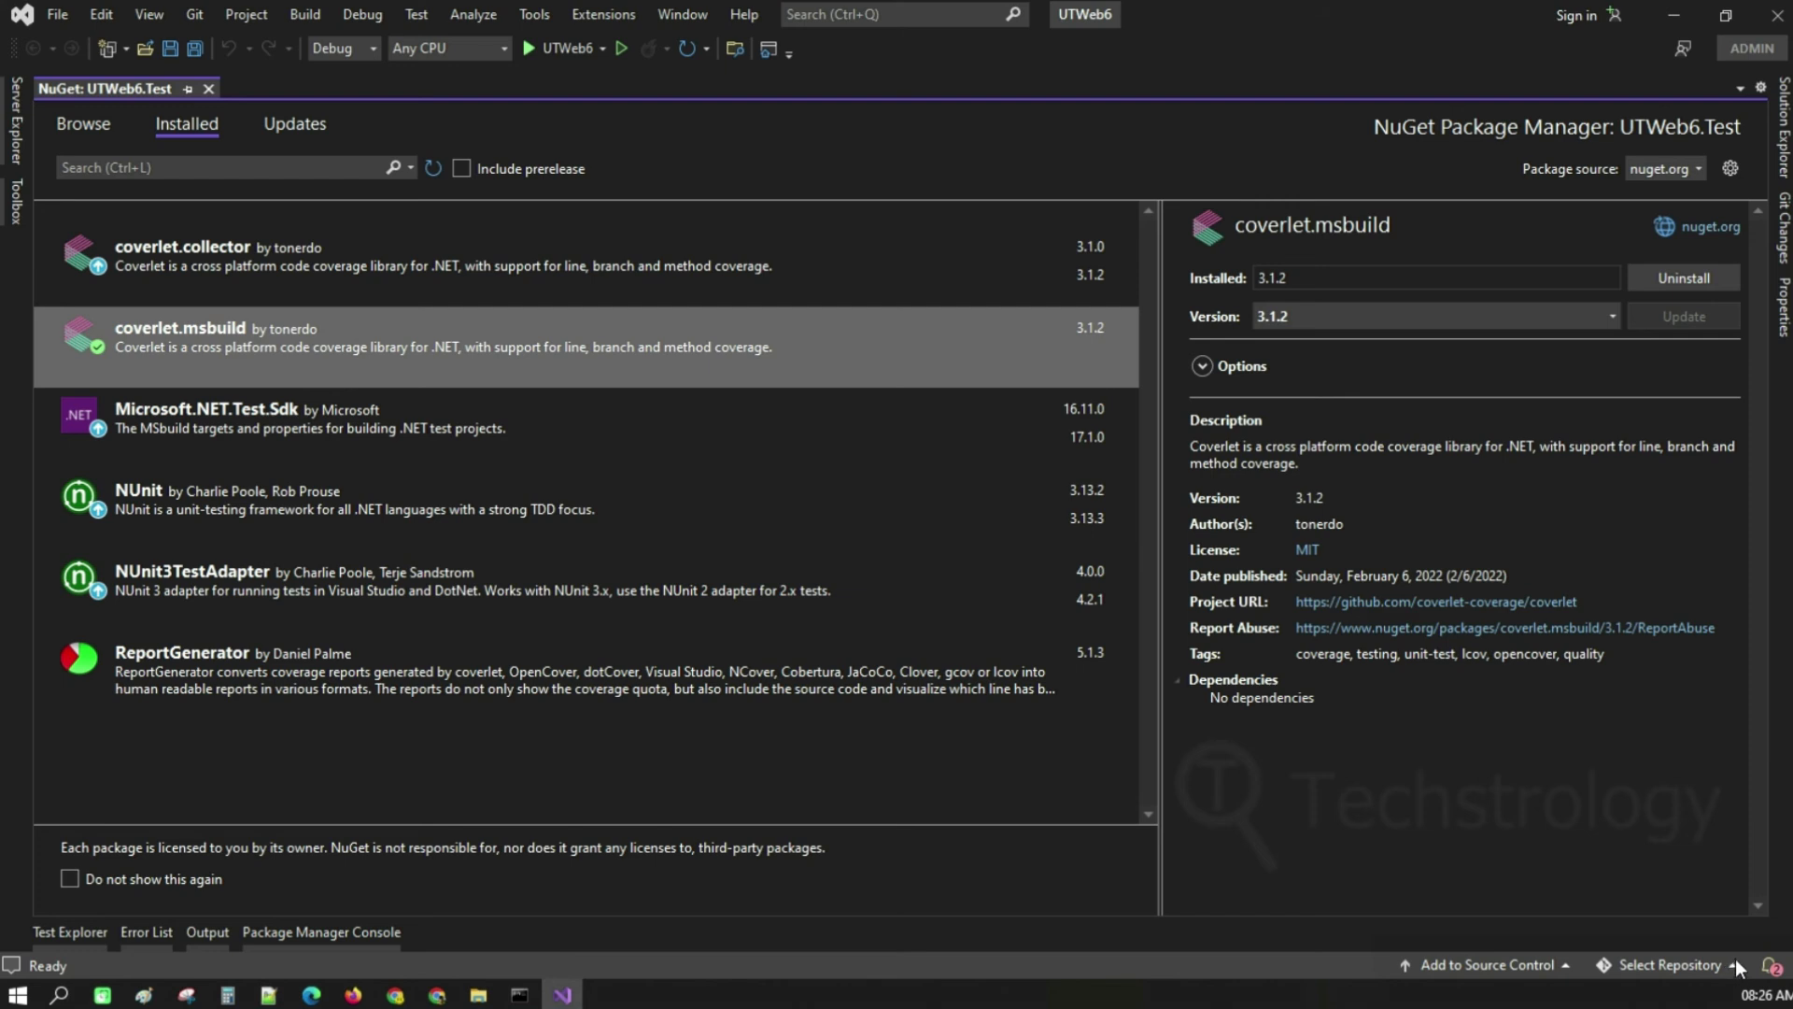